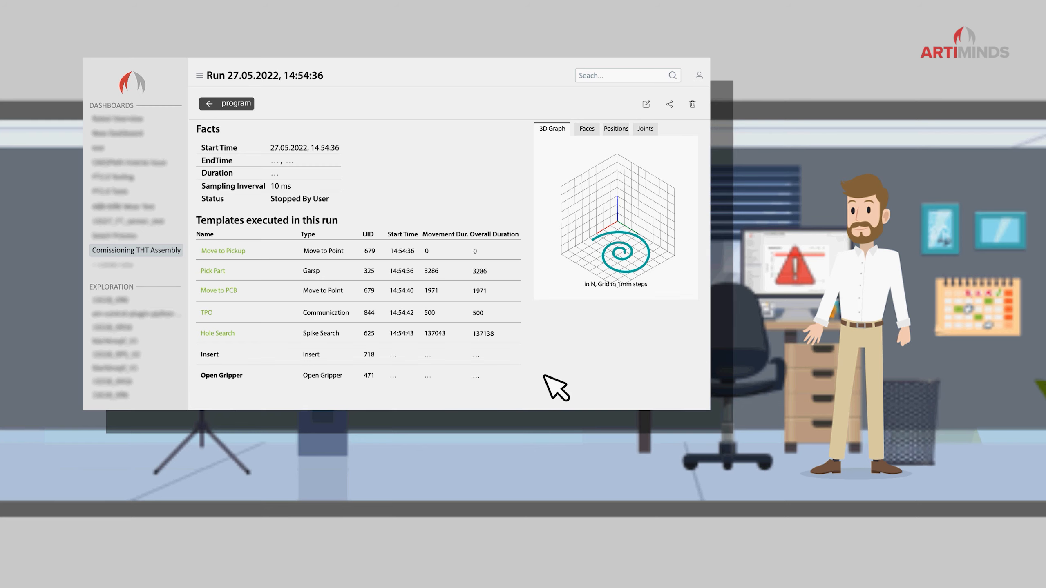
Show the Comissioning THT Assembly dashboard with cycle time and produced parts for CW 21-23.
left_click(136, 250)
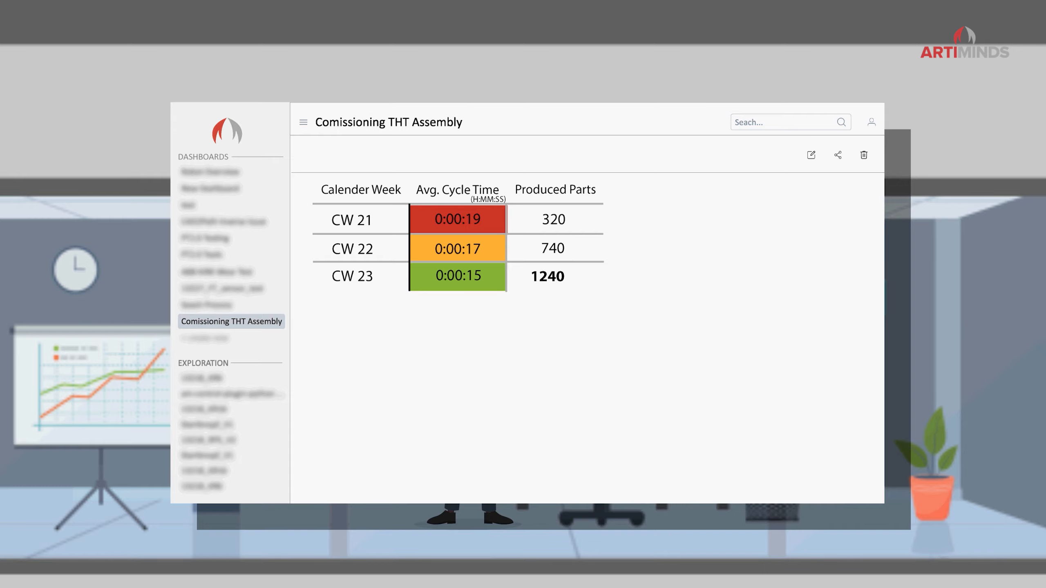